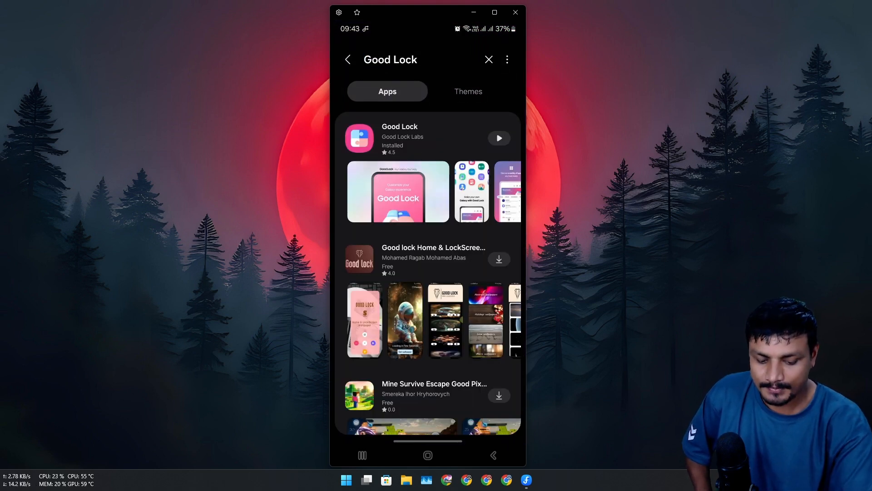
pyautogui.click(399, 138)
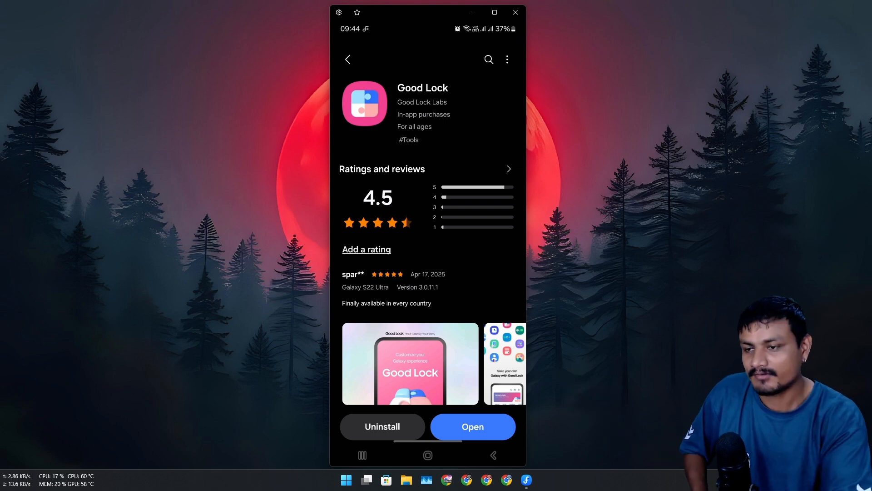
pyautogui.scroll(-3)
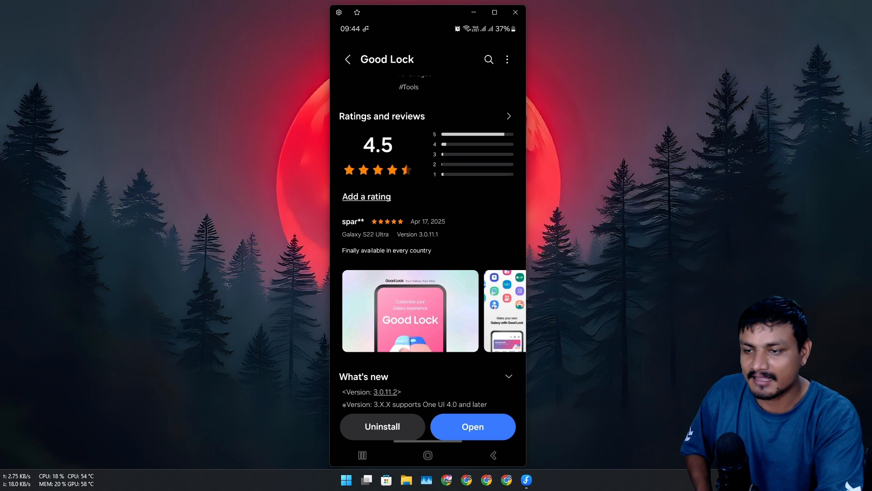
pyautogui.scroll(-3)
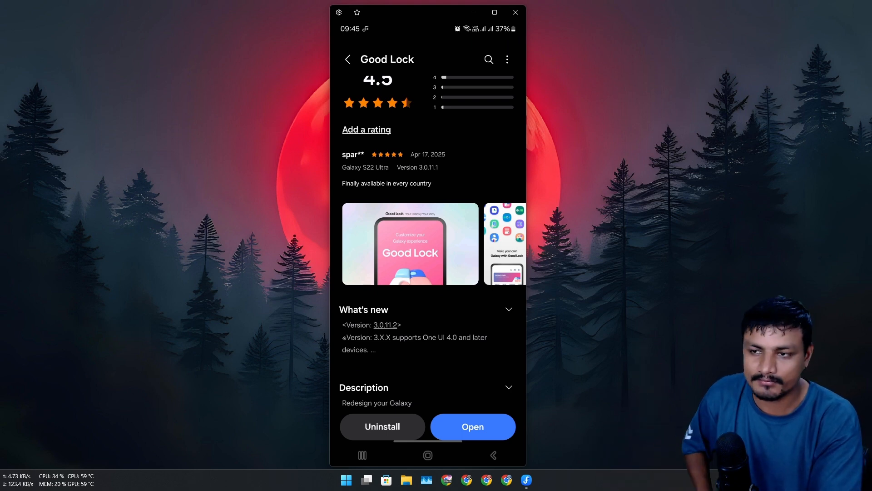
pyautogui.scroll(-3)
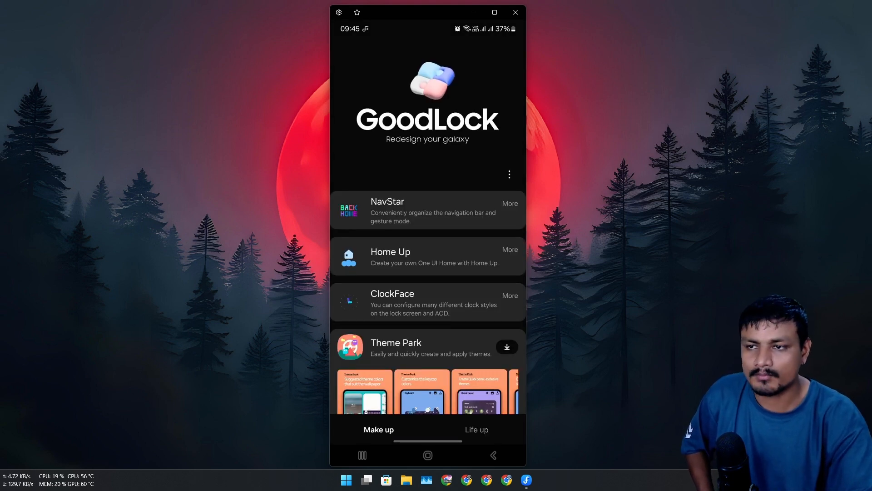
# Switch off NavStar's Transparent hint, then leave NavStar for the Home Up module
pyautogui.scroll(-3)
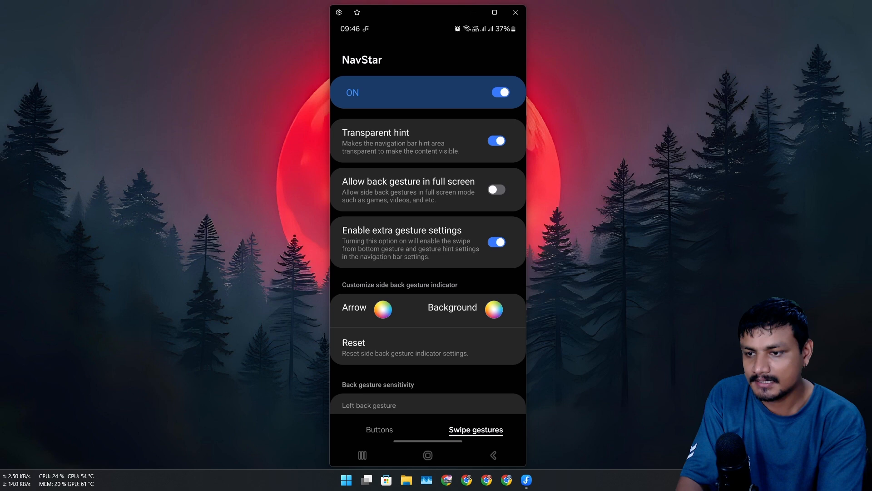
pyautogui.scroll(-3)
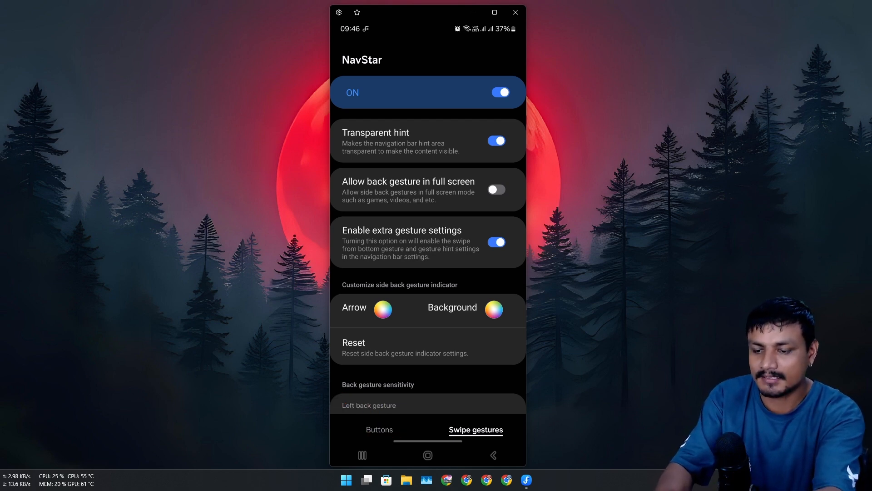
pyautogui.click(495, 141)
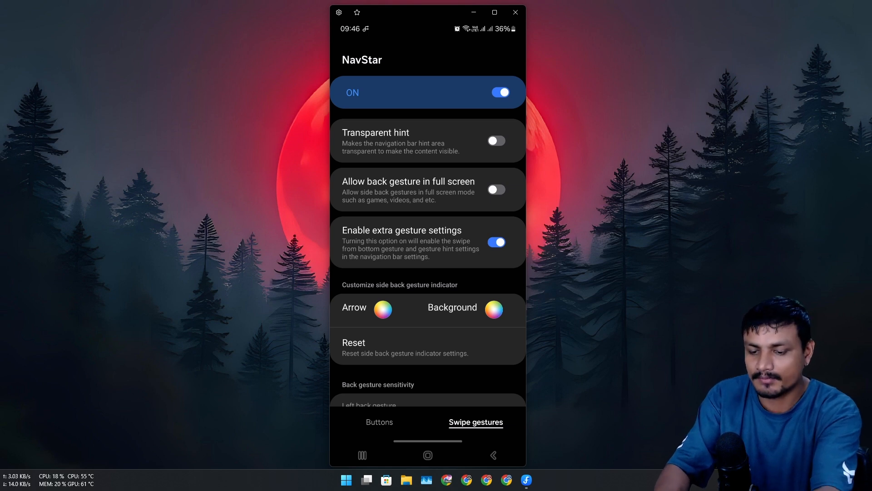
pyautogui.click(495, 140)
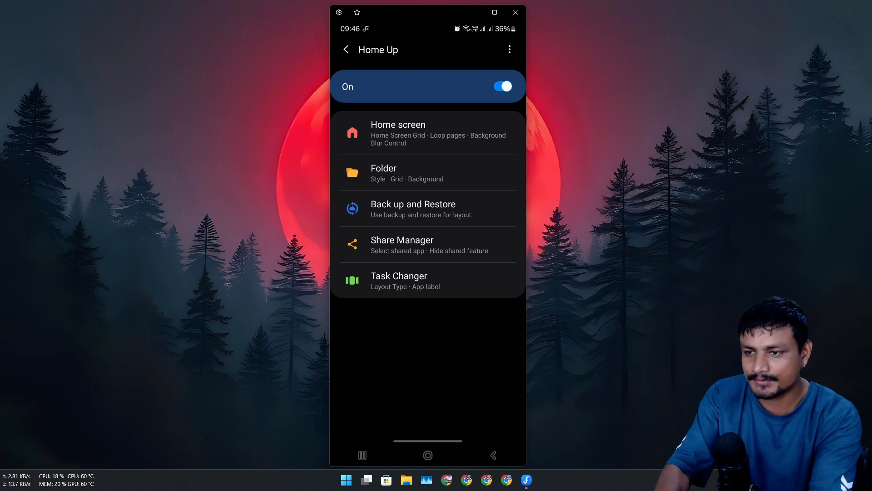
# Preview Task Changer's Vertical List and Slim List layouts in Recents, leaving it on Stack
pyautogui.click(399, 280)
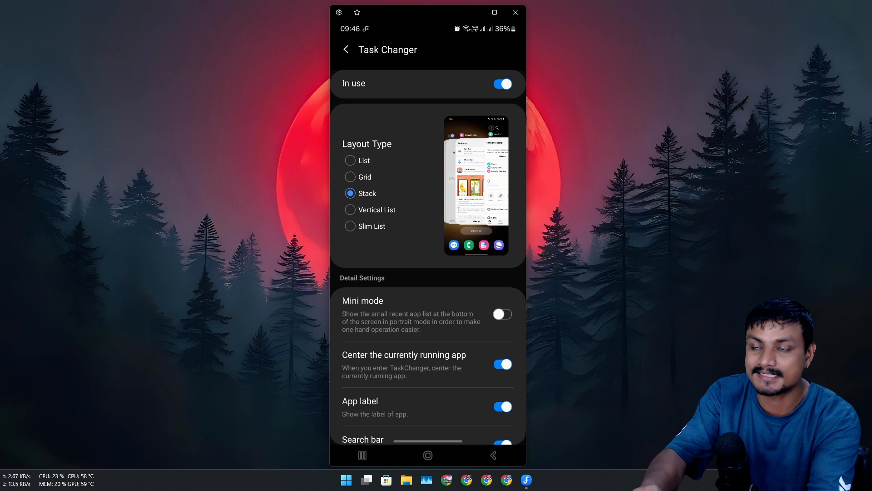
pyautogui.click(350, 210)
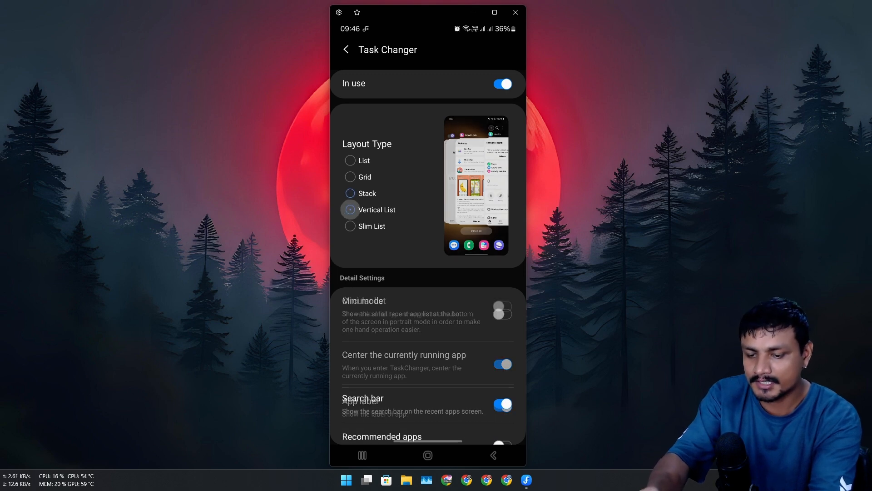
pyautogui.click(350, 210)
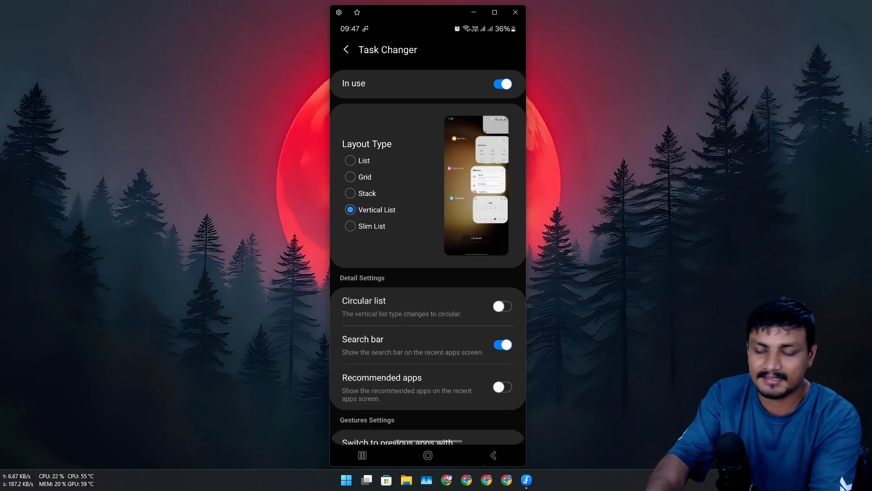
pyautogui.click(350, 226)
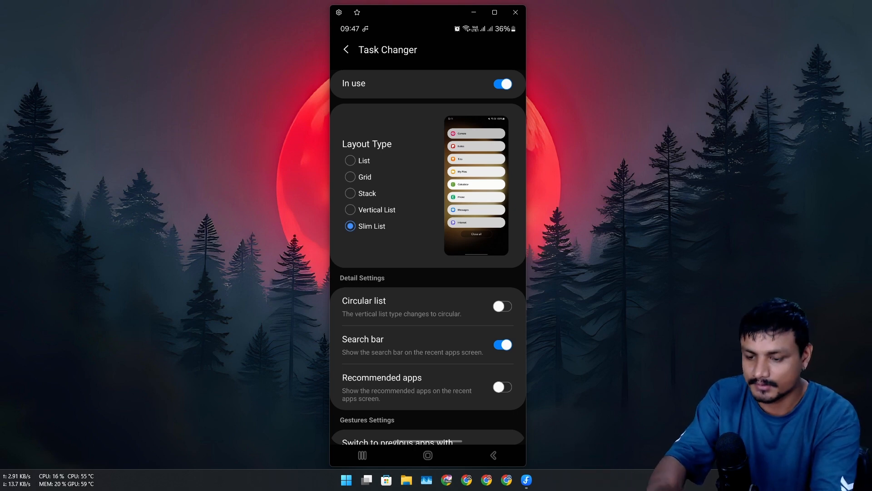
pyautogui.click(350, 160)
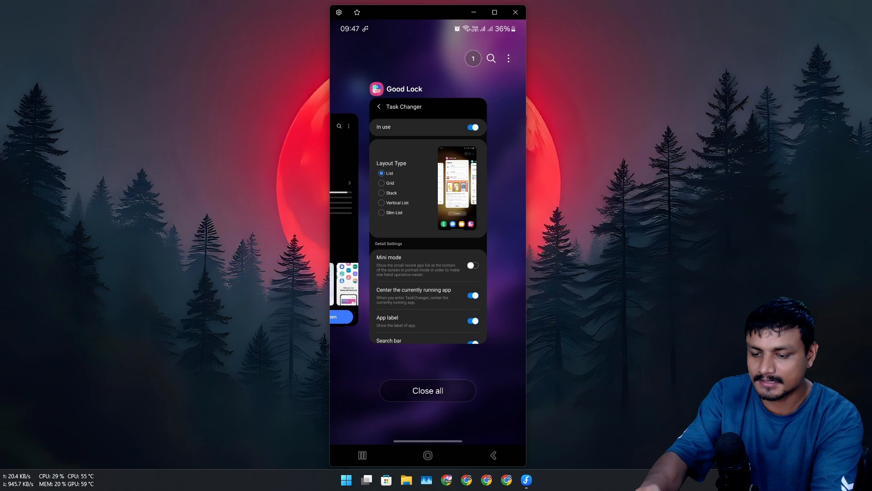
pyautogui.click(382, 183)
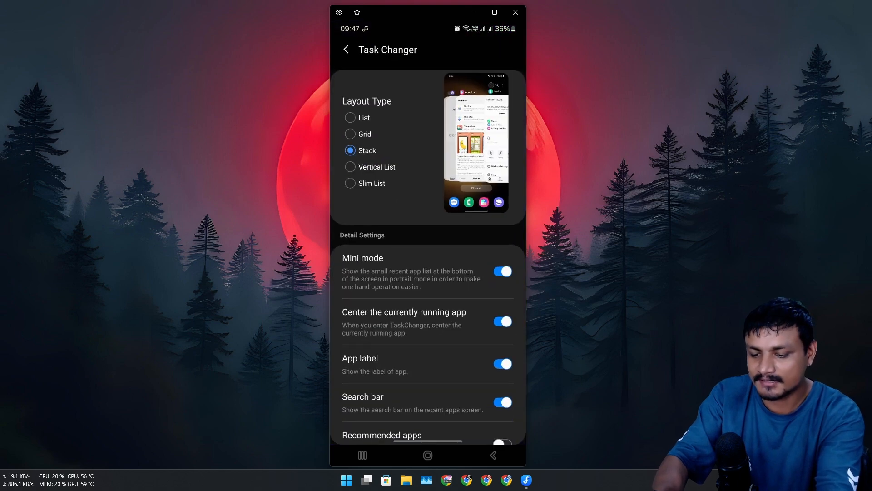
pyautogui.scroll(-3)
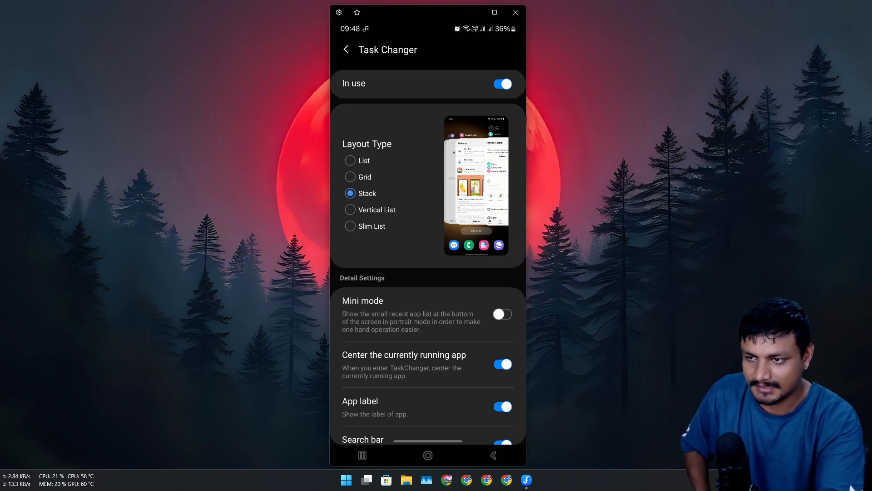
pyautogui.click(345, 50)
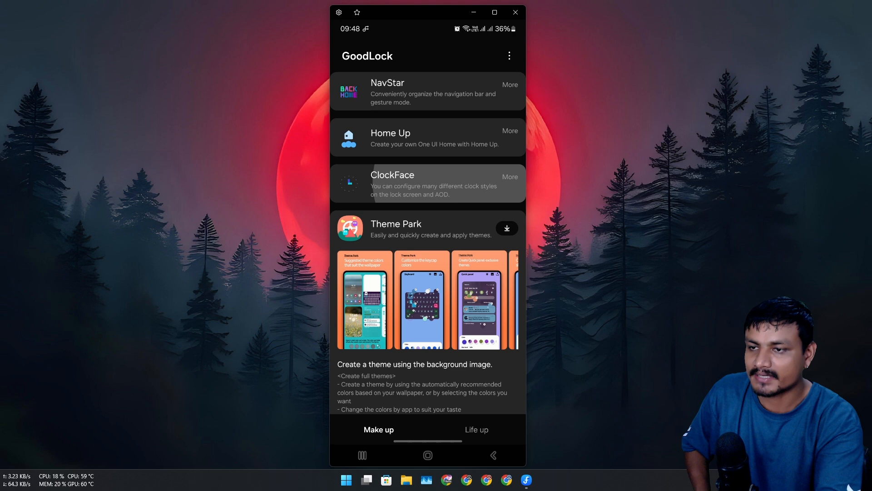
pyautogui.click(393, 175)
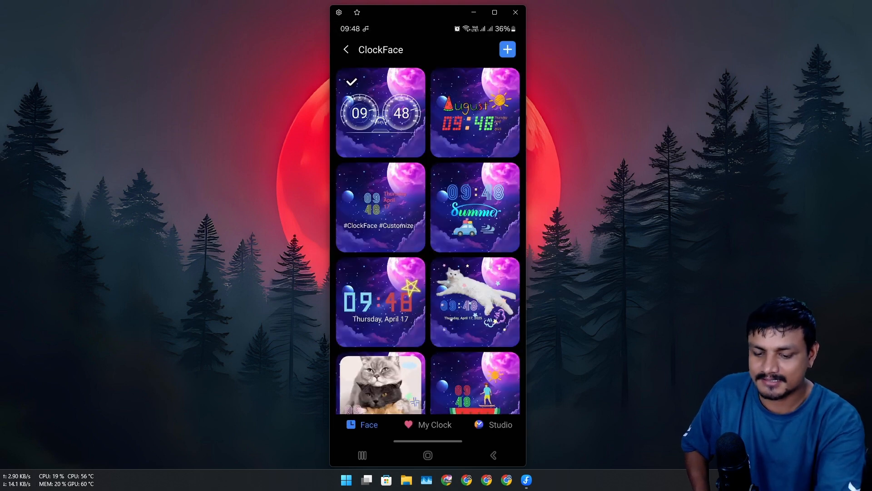
pyautogui.scroll(-3)
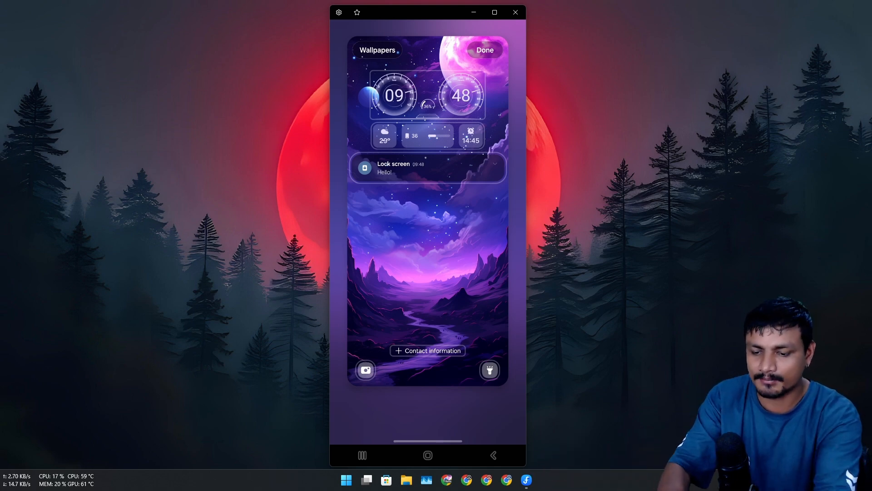
pyautogui.click(483, 49)
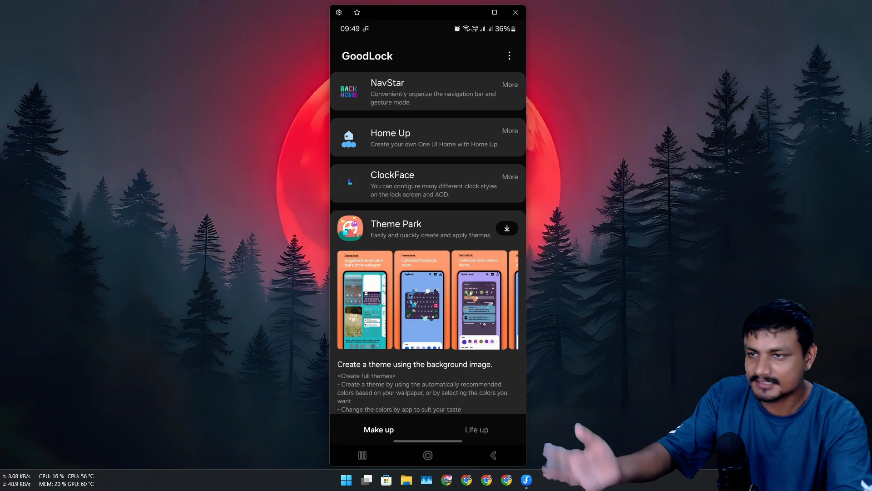
# Open One Hand Operation + and show the right handle's short and long swipe actions
pyautogui.click(476, 429)
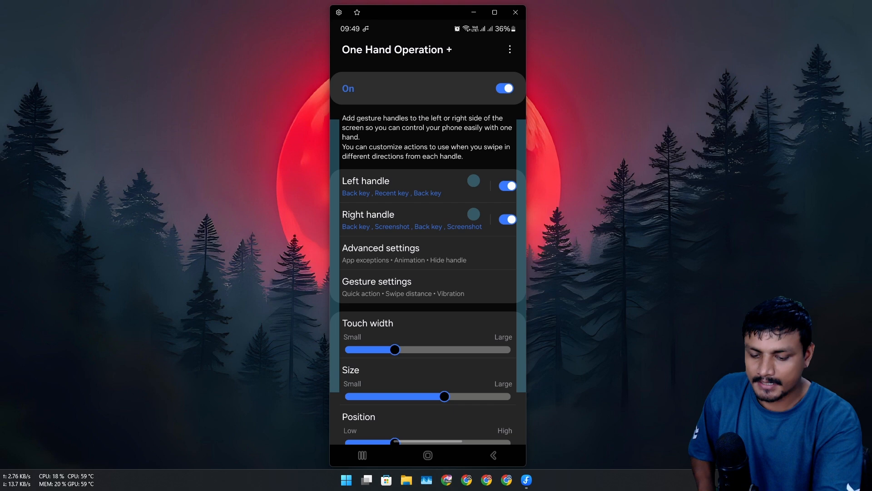
pyautogui.click(368, 214)
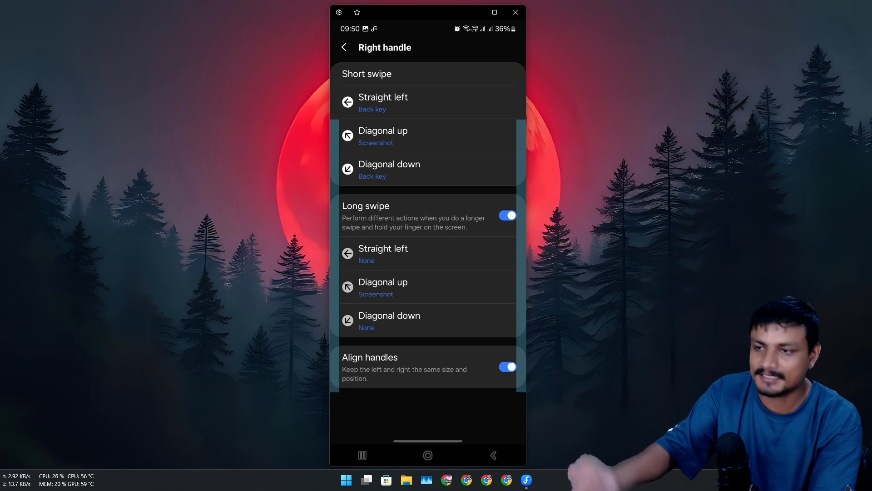
pyautogui.click(383, 103)
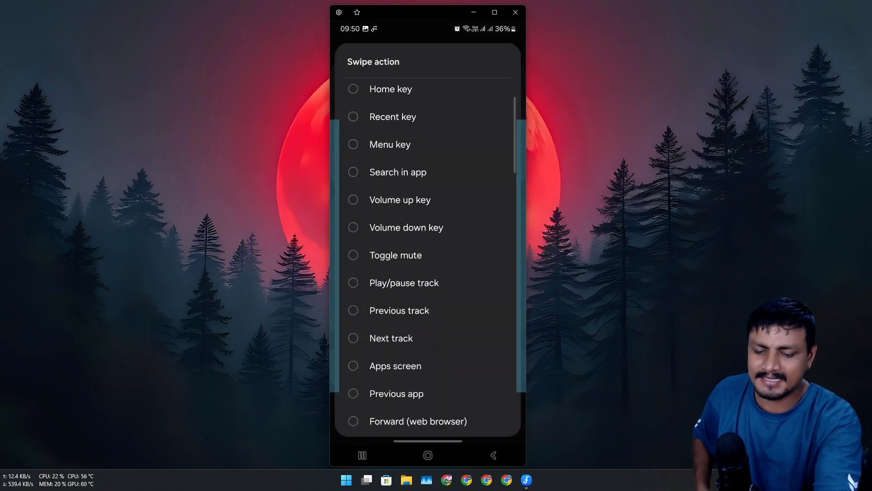
pyautogui.scroll(-3)
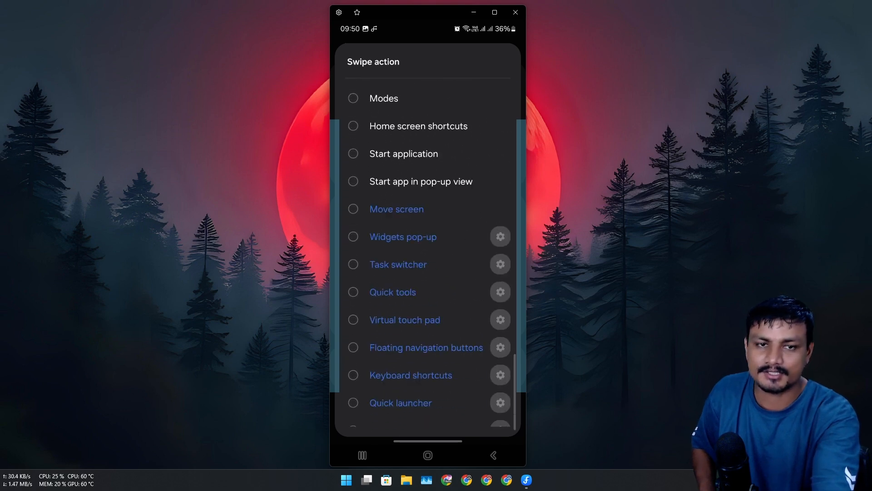
pyautogui.scroll(-3)
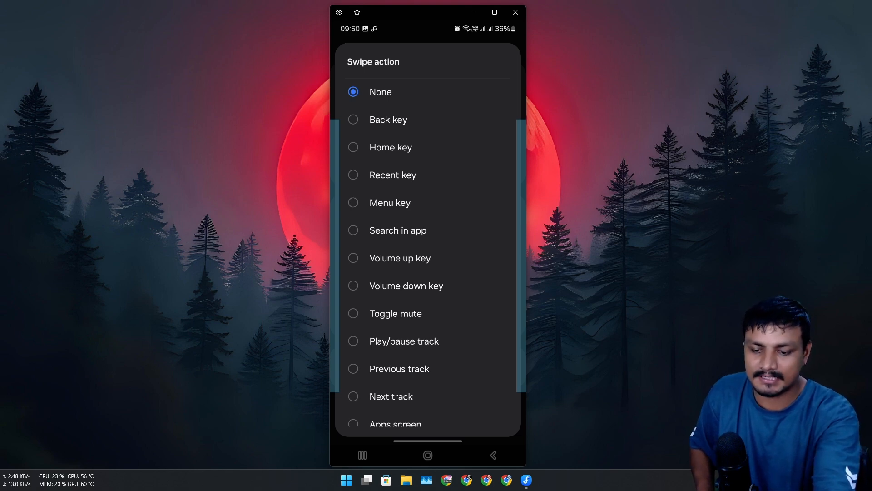
pyautogui.scroll(-3)
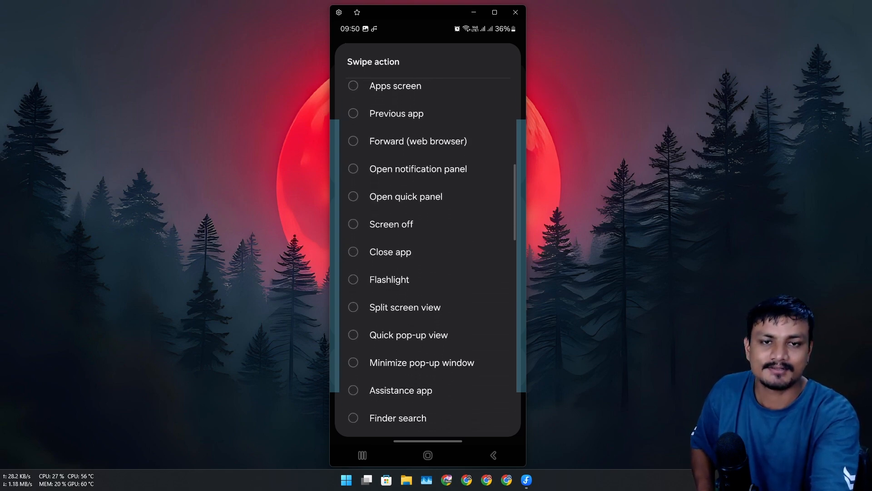
pyautogui.scroll(-3)
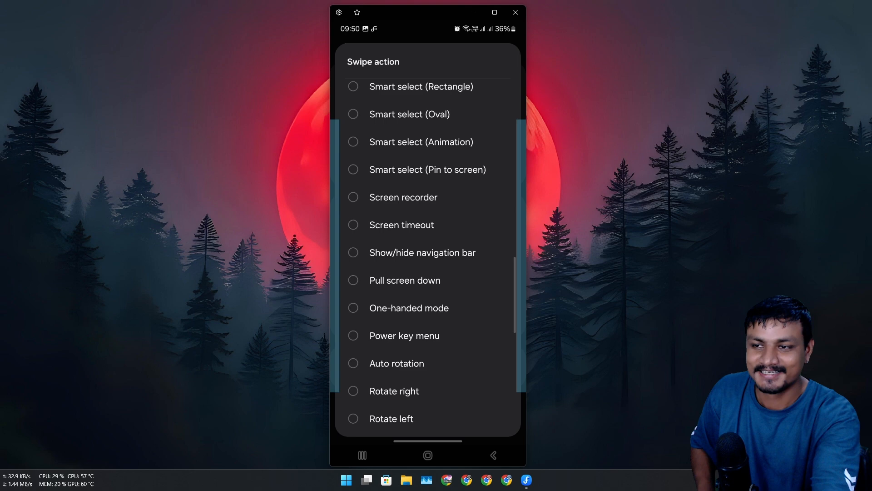
pyautogui.scroll(-3)
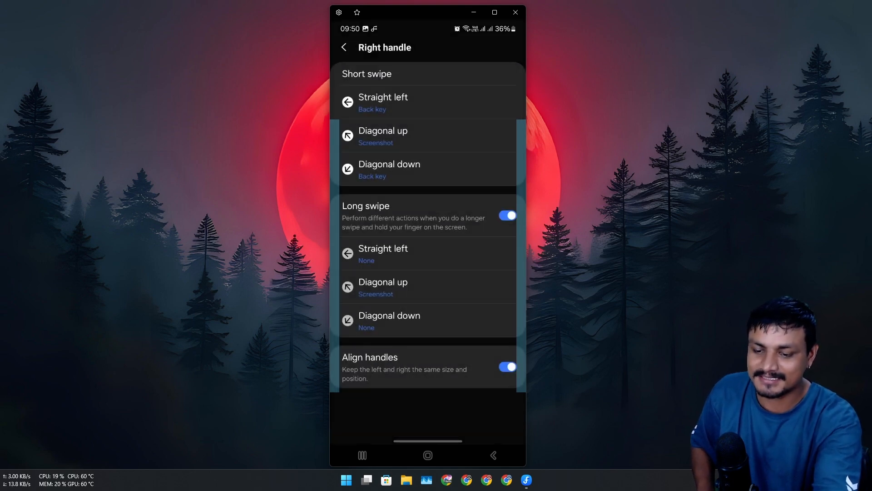
# Leave the right handle settings and scroll through the Life up modules
pyautogui.click(345, 47)
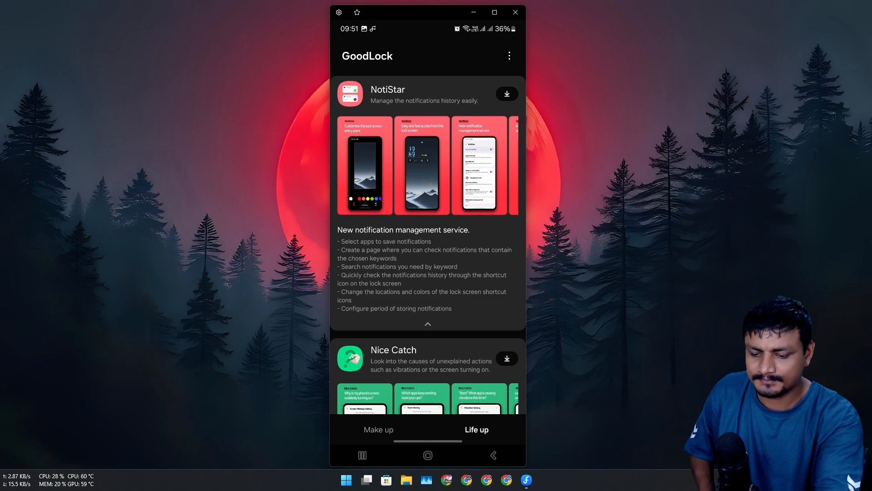
pyautogui.scroll(-3)
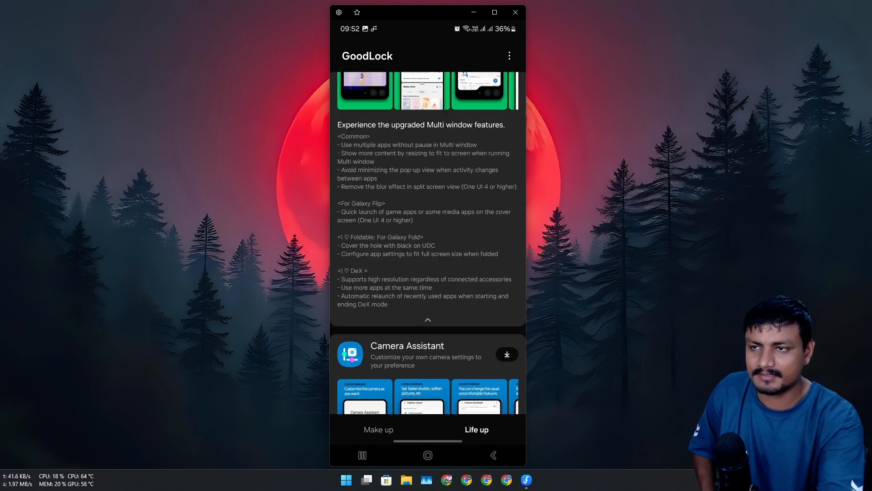
pyautogui.scroll(-3)
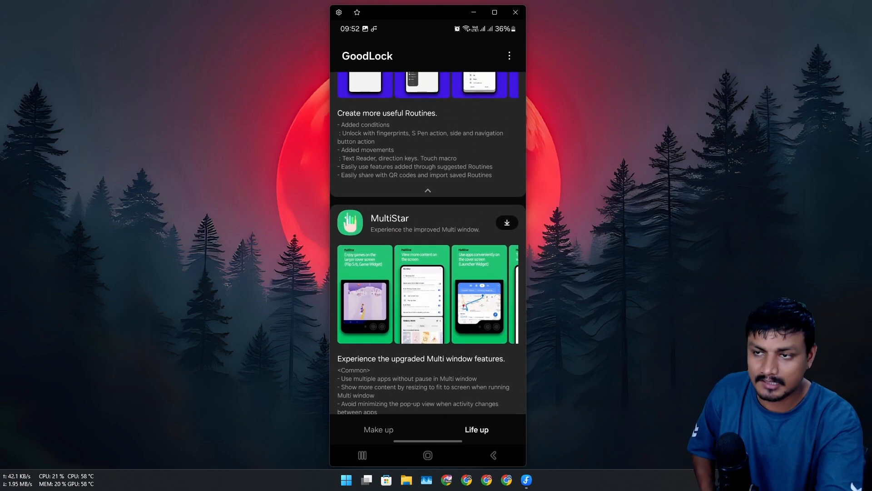
pyautogui.scroll(-3)
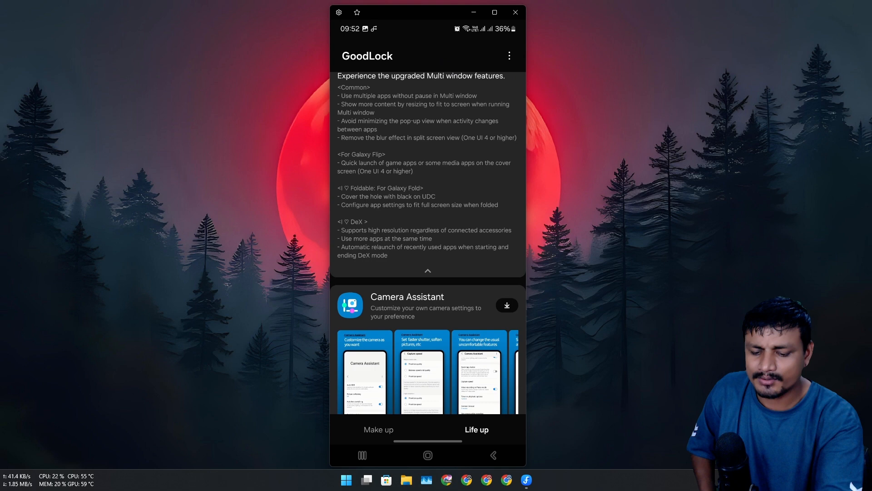
pyautogui.scroll(-3)
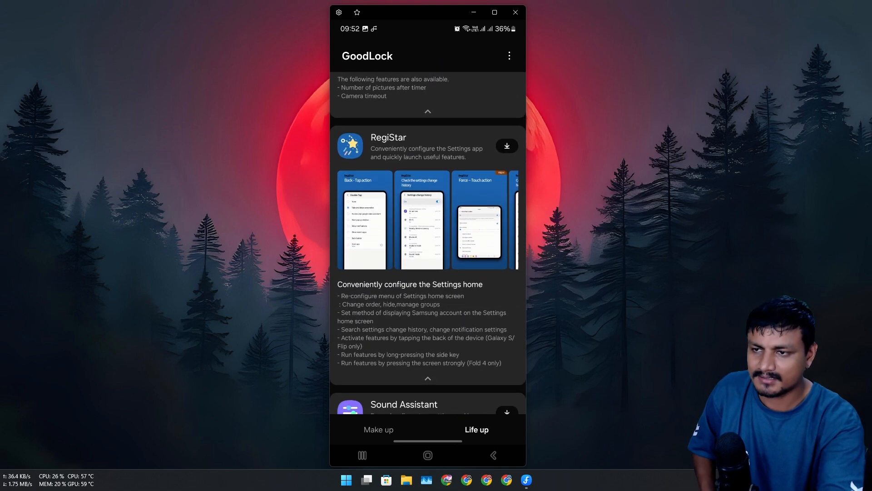
pyautogui.scroll(-3)
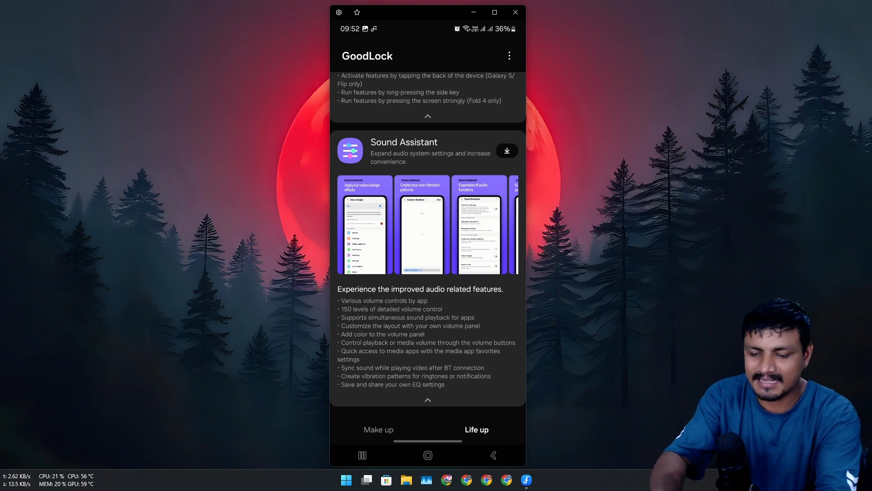
# Switch between the Make up and Life up tabs, ending on Make up
pyautogui.click(422, 226)
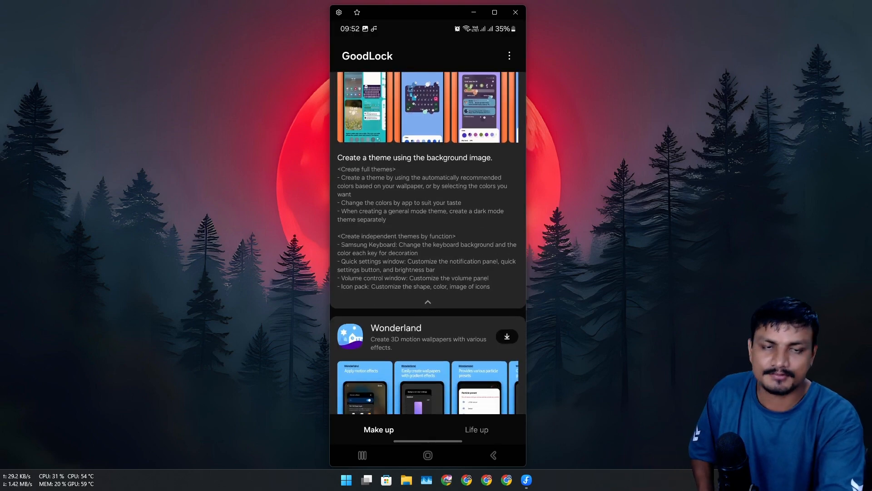
pyautogui.click(379, 429)
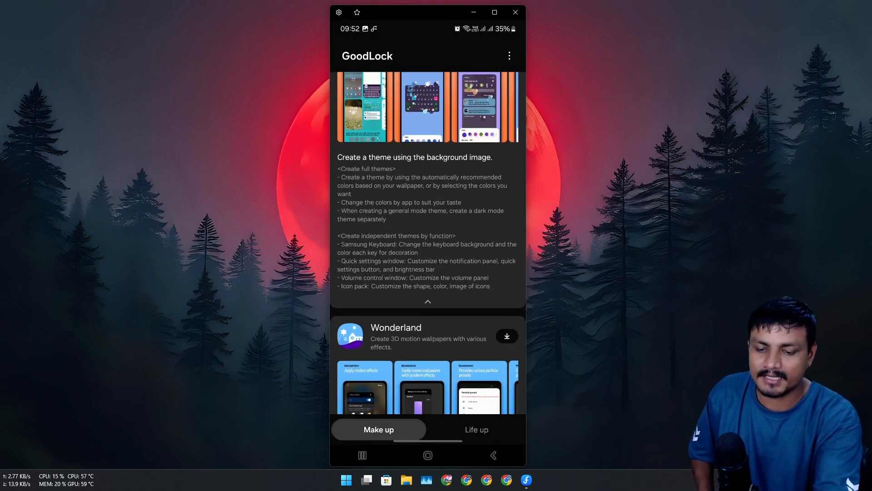
pyautogui.click(476, 429)
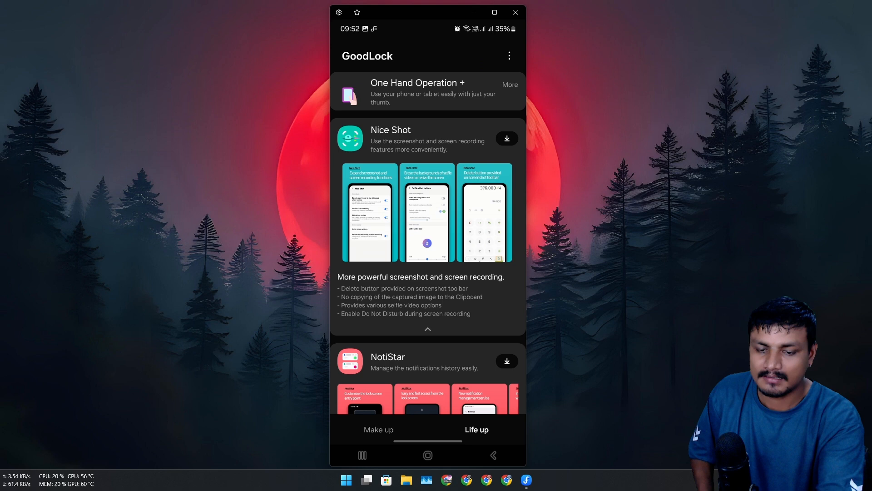
pyautogui.click(378, 429)
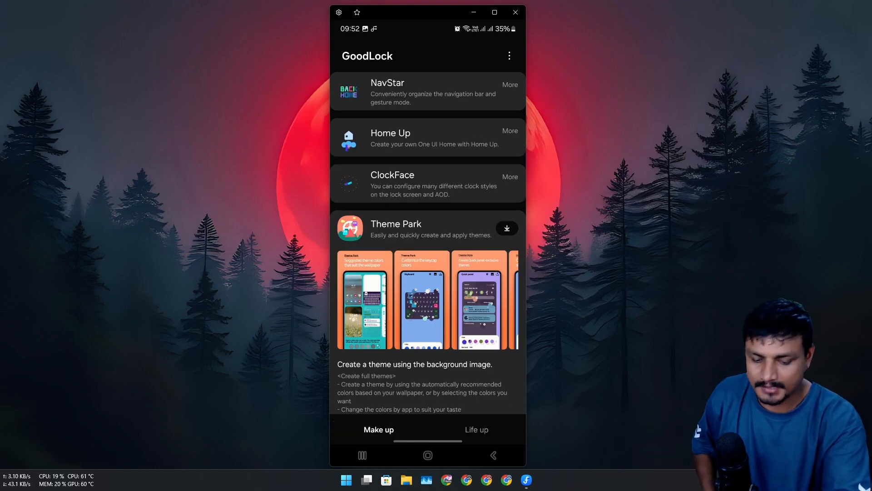
# Download the Theme Park module from the Make up list and open it
pyautogui.scroll(-3)
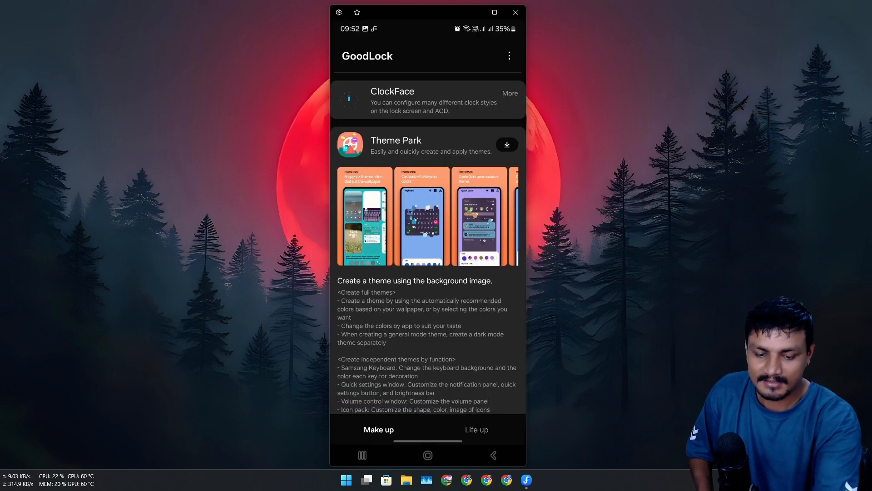
pyautogui.click(506, 144)
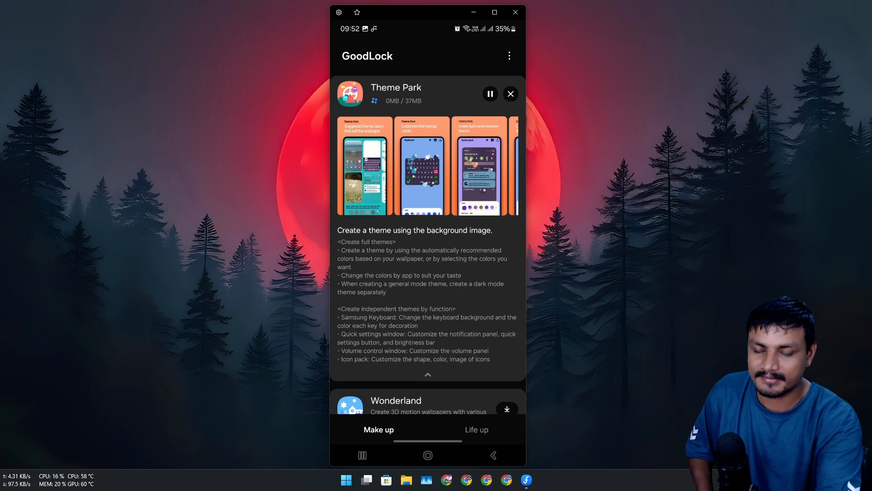
pyautogui.scroll(-3)
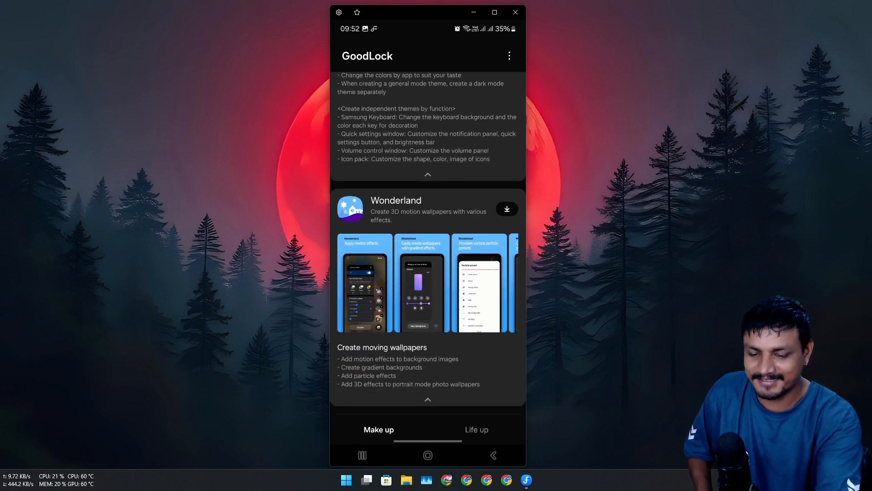
pyautogui.scroll(-3)
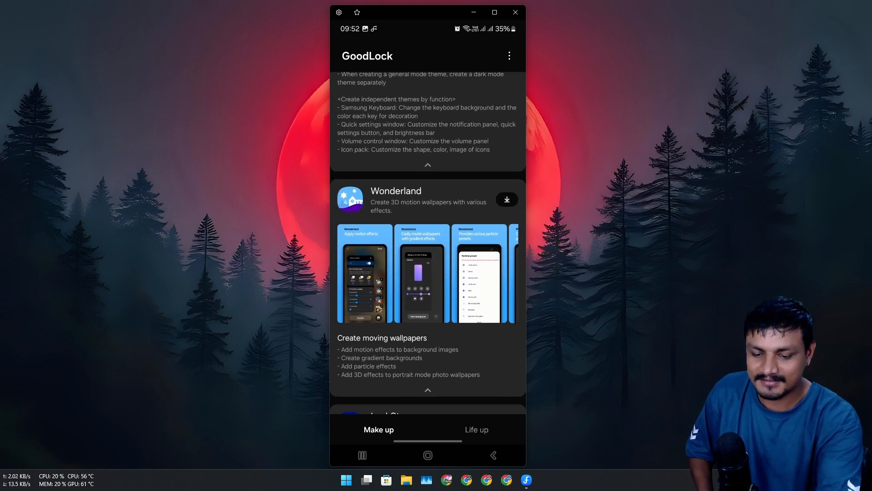
pyautogui.click(423, 273)
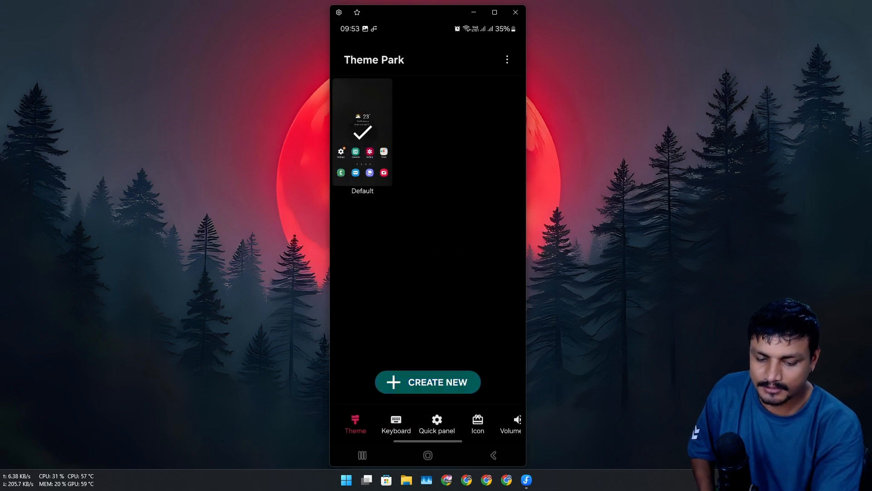
# Build a new theme from the purple moon wallpaper and save it as 'greentheme'
pyautogui.click(427, 382)
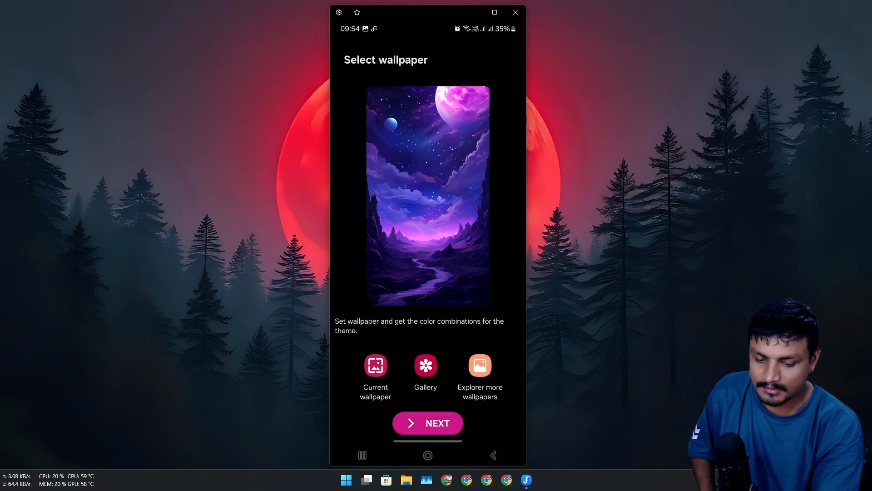
pyautogui.click(427, 423)
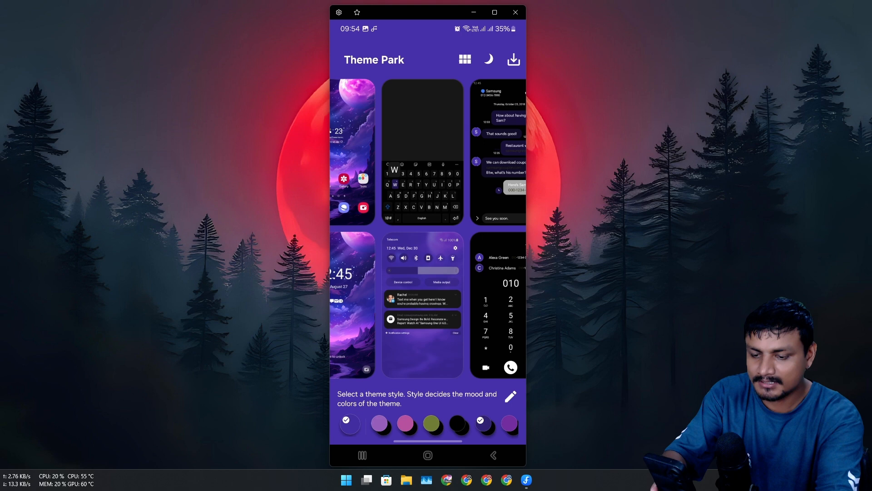
pyautogui.click(431, 424)
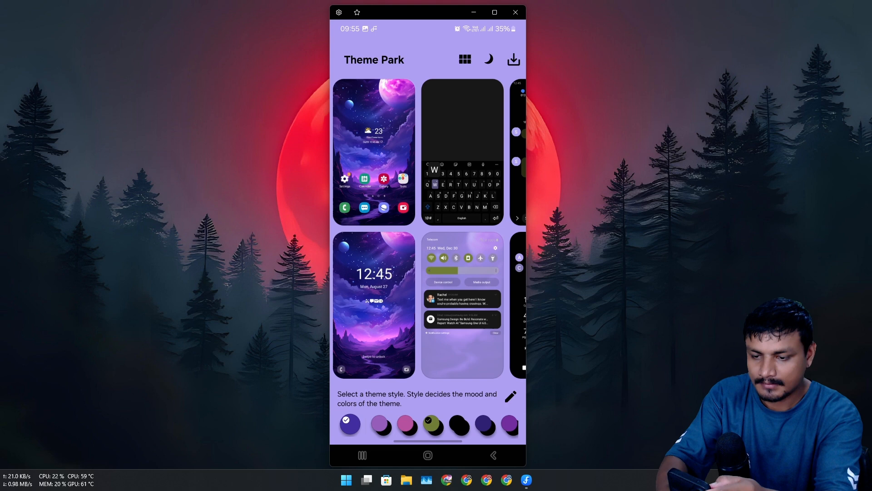
pyautogui.click(512, 59)
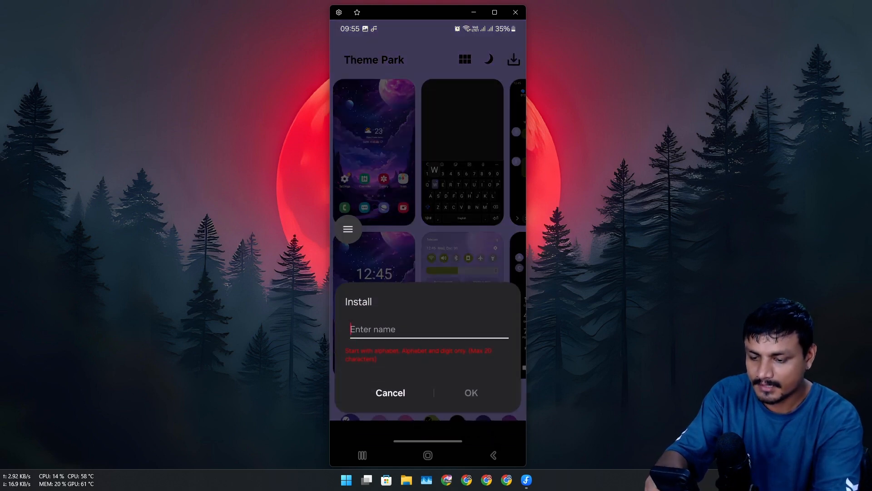
pyautogui.write('greent')
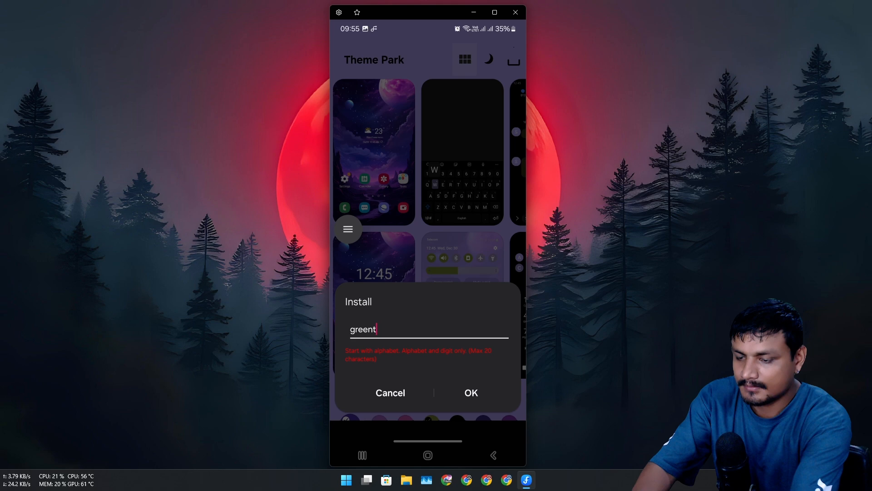
pyautogui.click(470, 392)
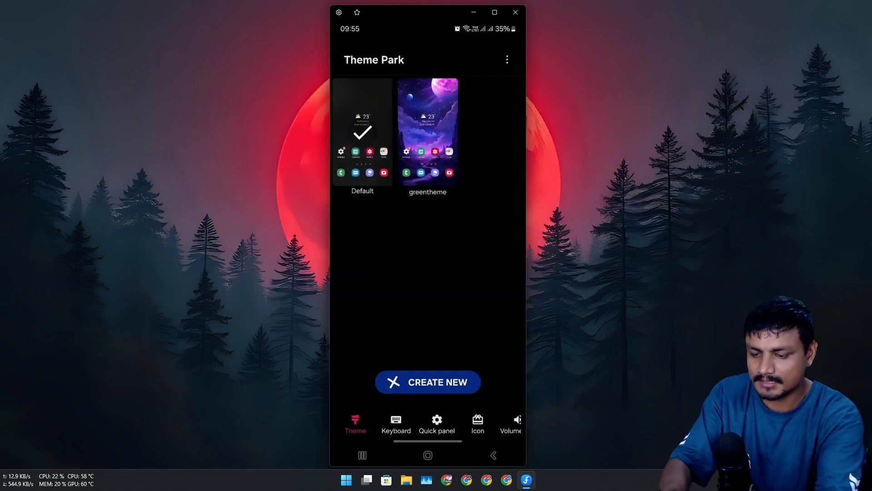
# Apply greentheme as the active theme and show the Keyboard themes section
pyautogui.click(427, 131)
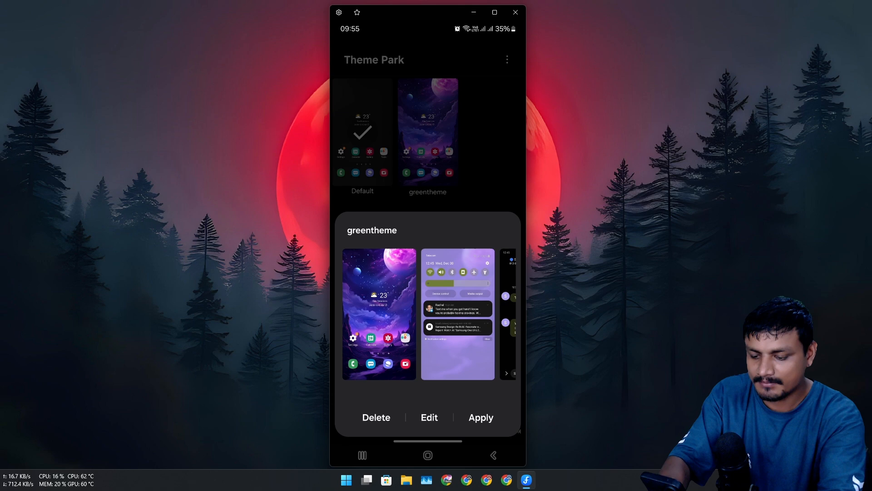
pyautogui.click(480, 417)
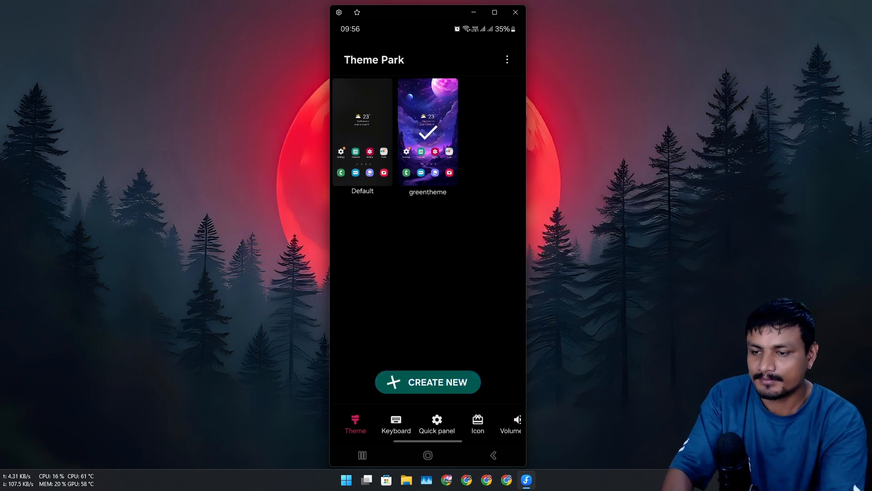
pyautogui.click(396, 424)
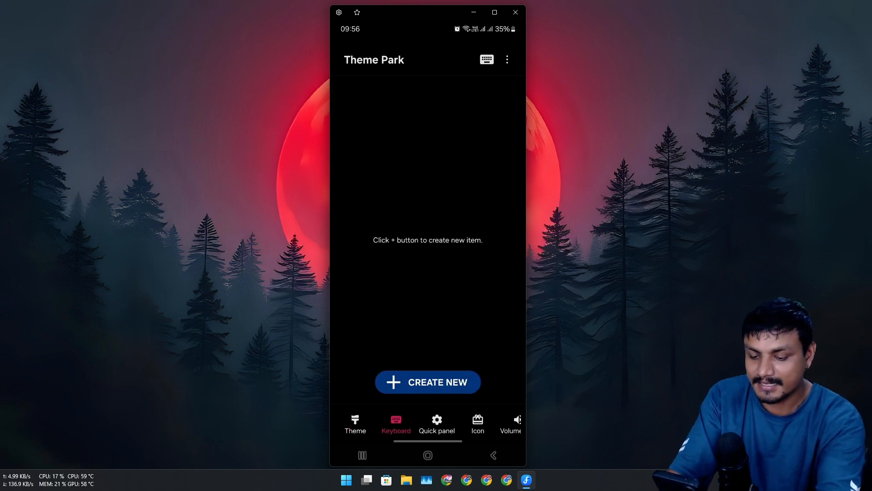
# Visit Quick panel, then try circular and other shapes in a new icon pack
pyautogui.click(437, 424)
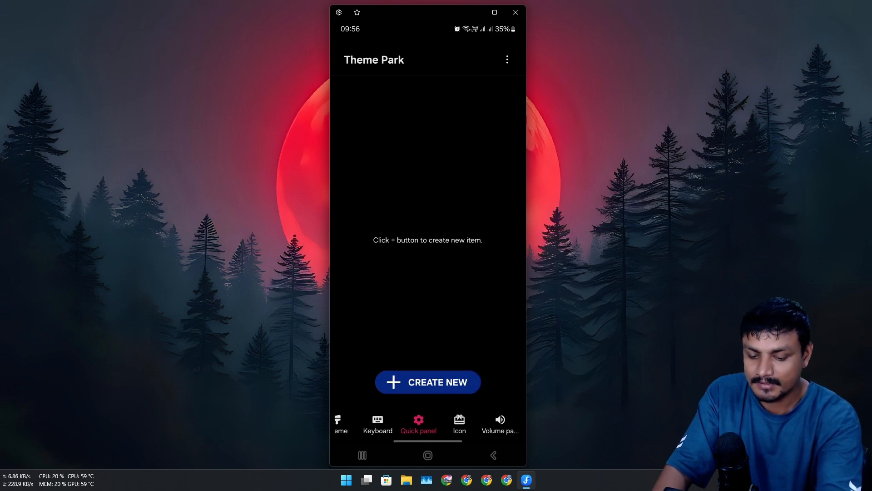
pyautogui.click(459, 423)
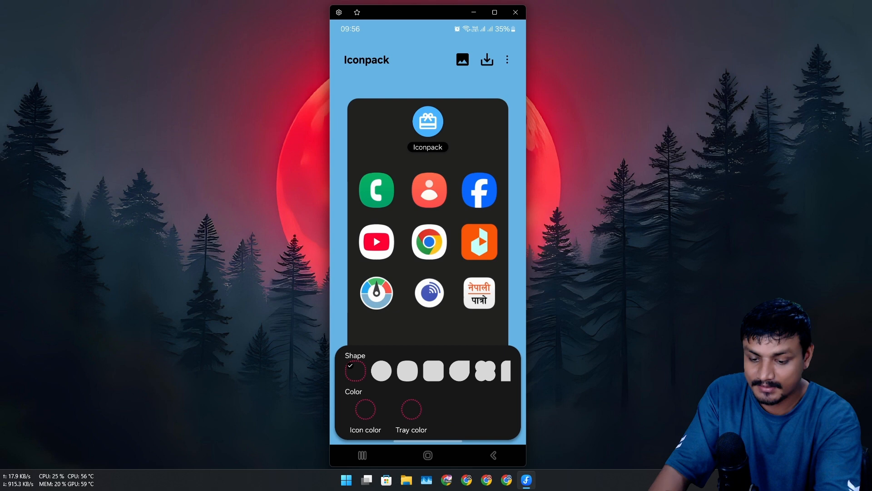
pyautogui.click(382, 371)
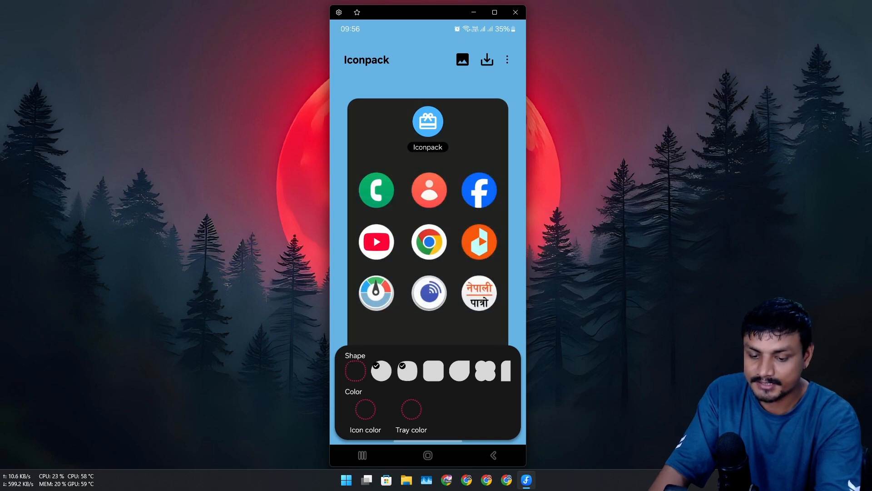
pyautogui.click(459, 371)
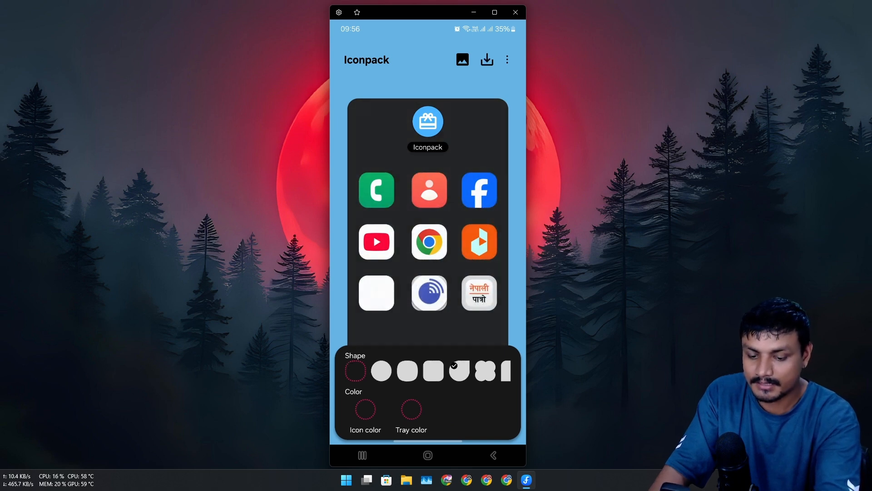
pyautogui.click(485, 371)
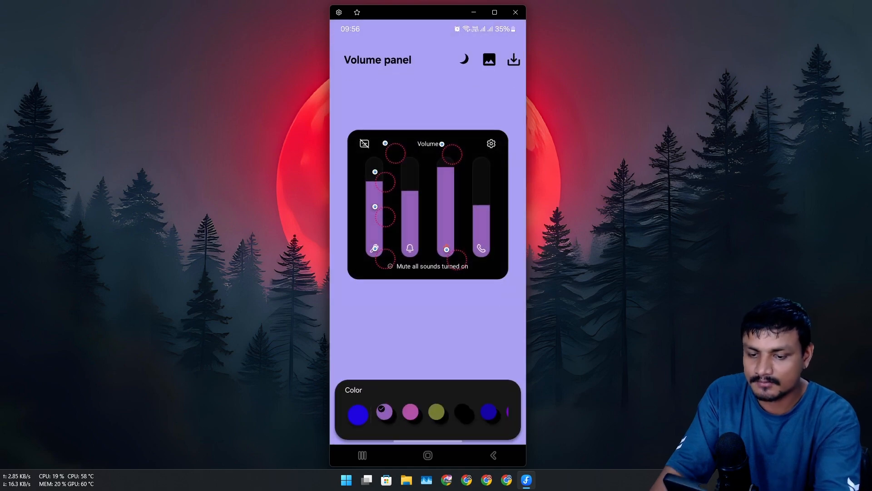
# Colour the volume panel sliders olive and save the panel
pyautogui.click(437, 412)
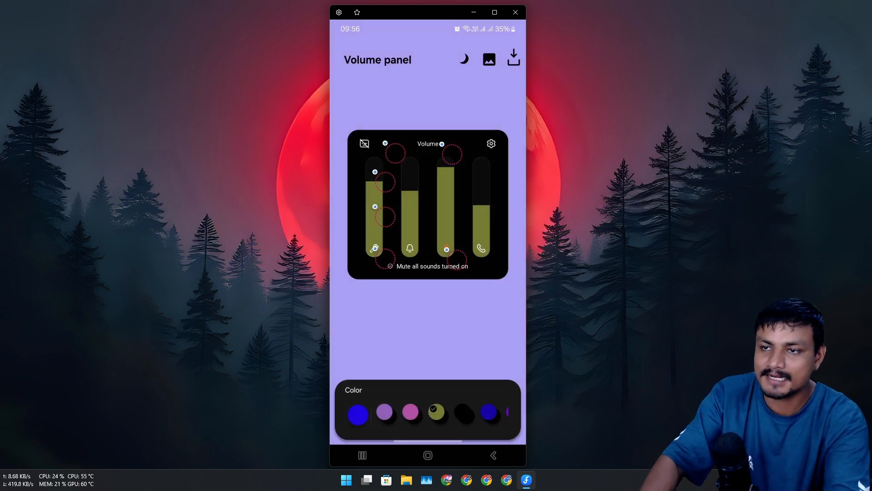
pyautogui.click(355, 424)
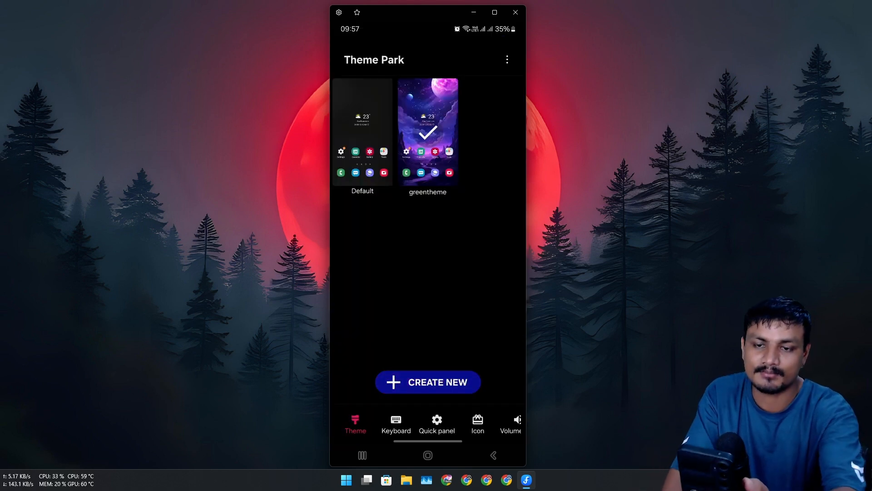